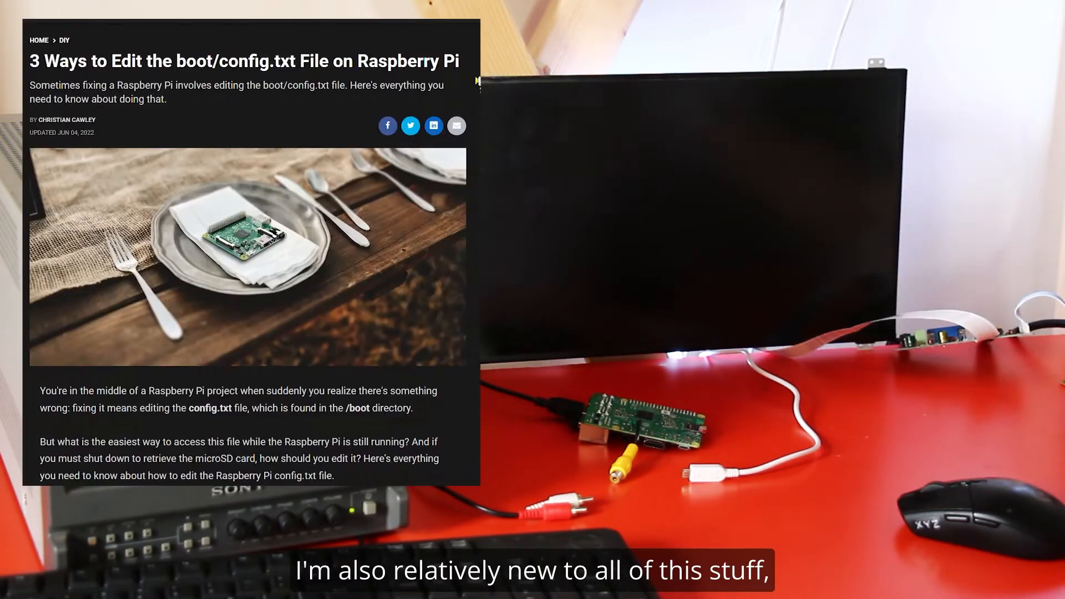
{"action": "scroll", "scroll_direction": "down", "scroll_amount": 3}
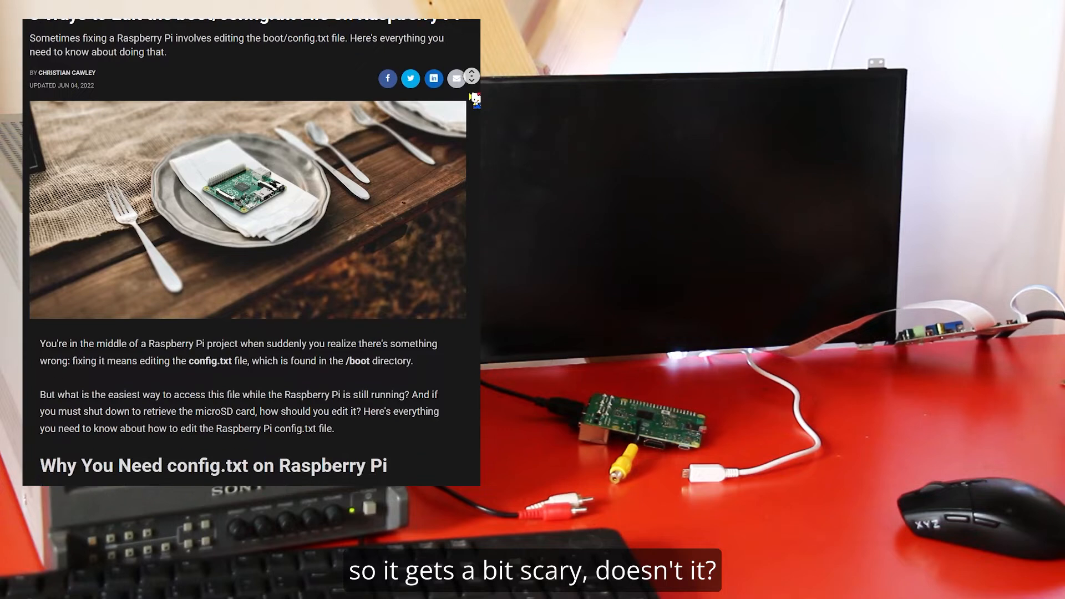
{"action": "scroll", "scroll_direction": "down", "scroll_amount": 3}
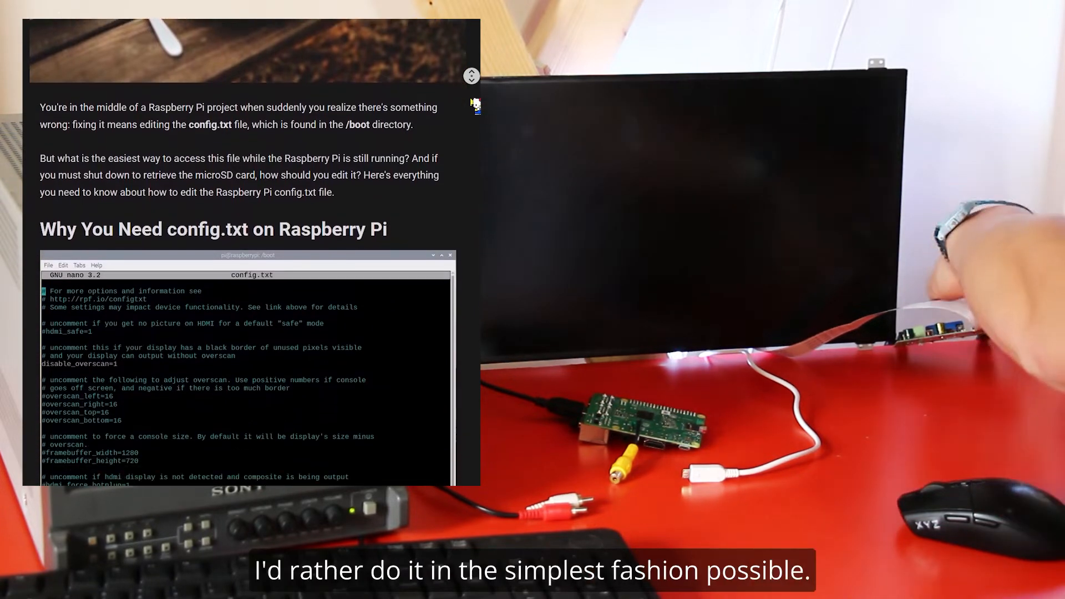
{"action": "scroll", "scroll_direction": "down", "scroll_amount": 3}
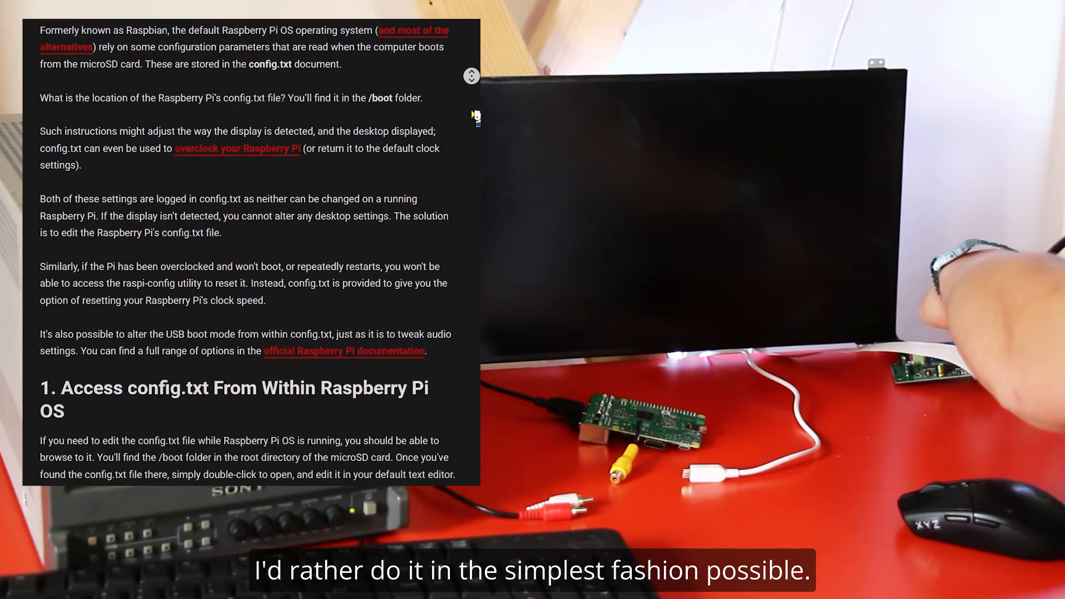
{"action": "scroll", "scroll_direction": "down", "scroll_amount": 3}
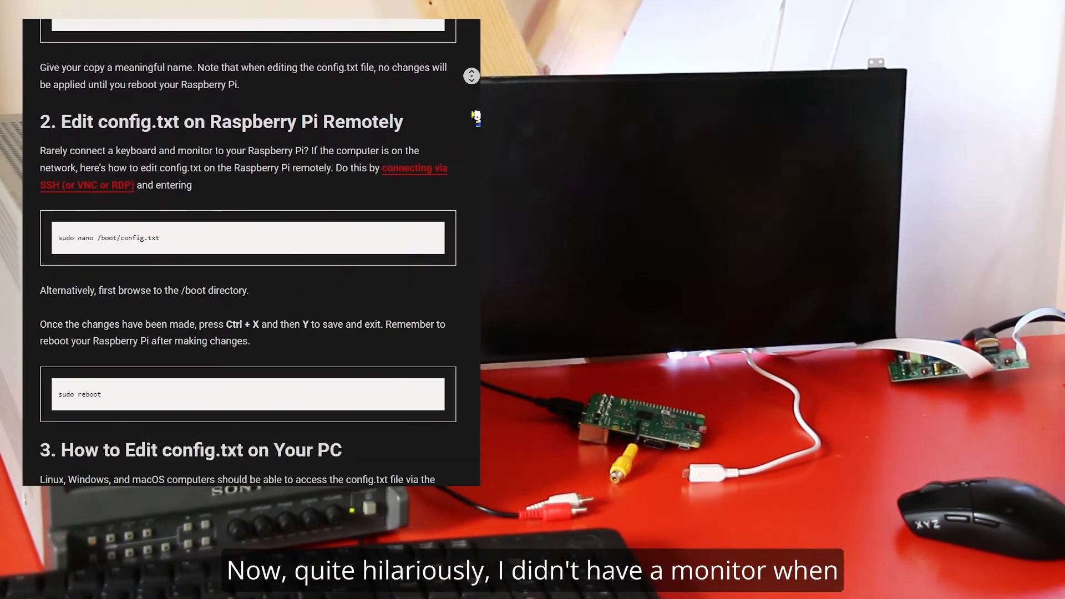
{"action": "scroll", "scroll_direction": "down", "scroll_amount": 3}
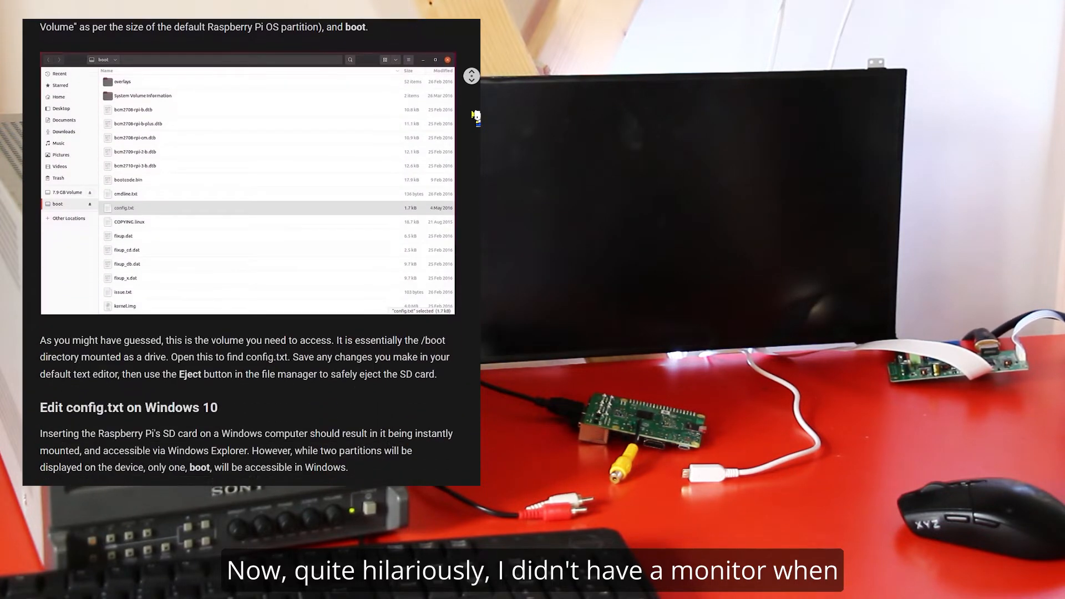
{"action": "scroll", "scroll_direction": "down", "scroll_amount": 3}
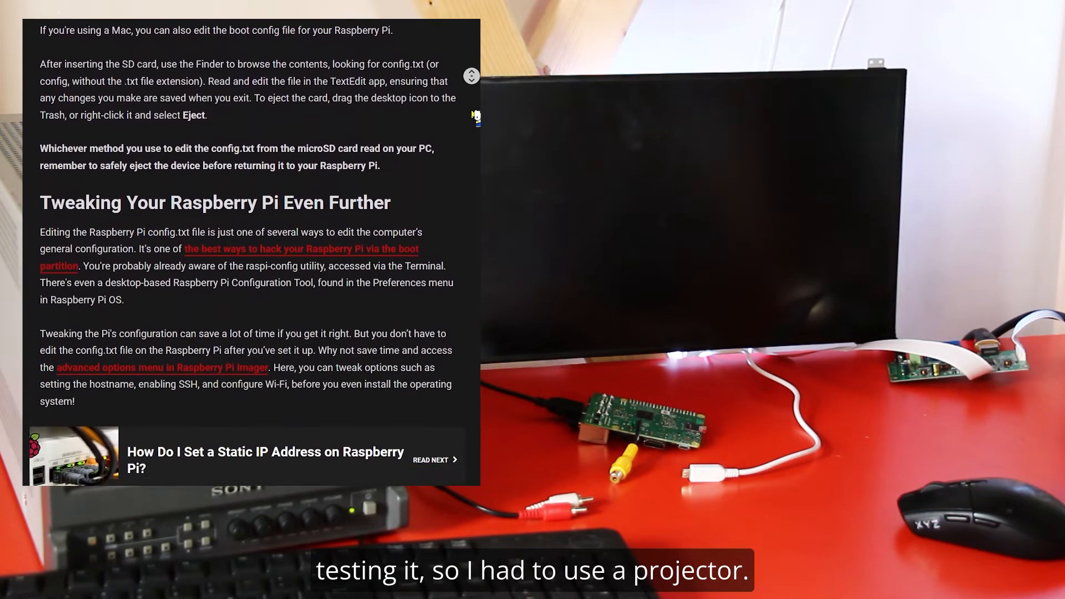